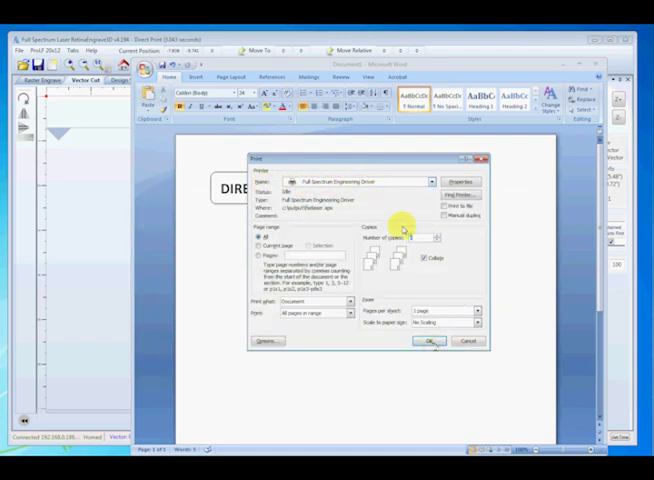
Step: Print the Word document to the Full Spectrum Engraving Driver
{"action": "left_click", "coordinate": [430, 342]}
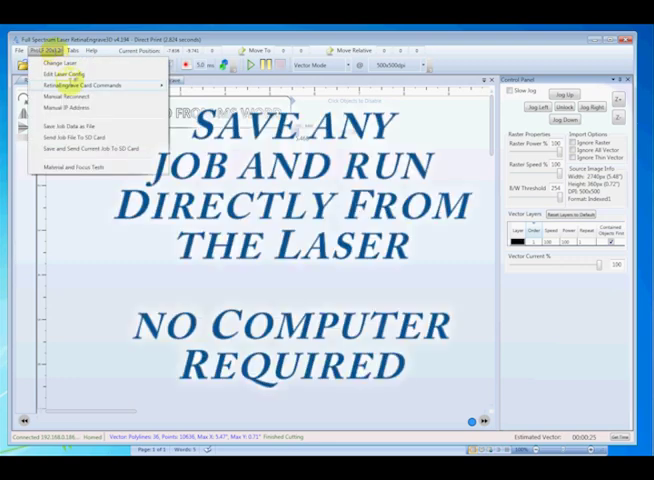
{"action": "mouse_move", "coordinate": [90, 148]}
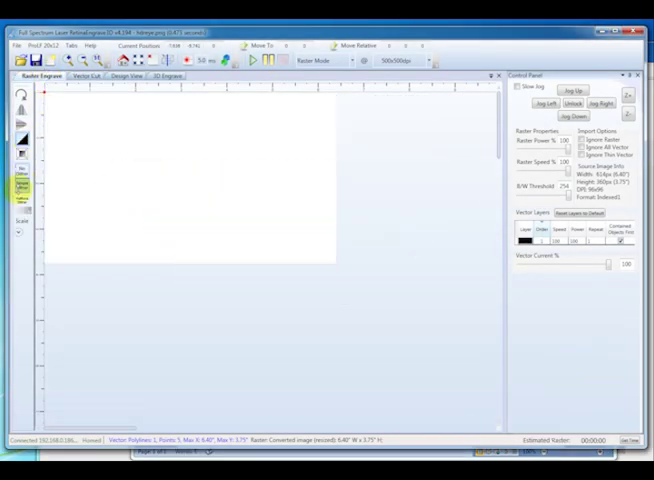
Step: Import the grayscale eye photo onto the Raster Engrave page
{"action": "left_click", "coordinate": [20, 138]}
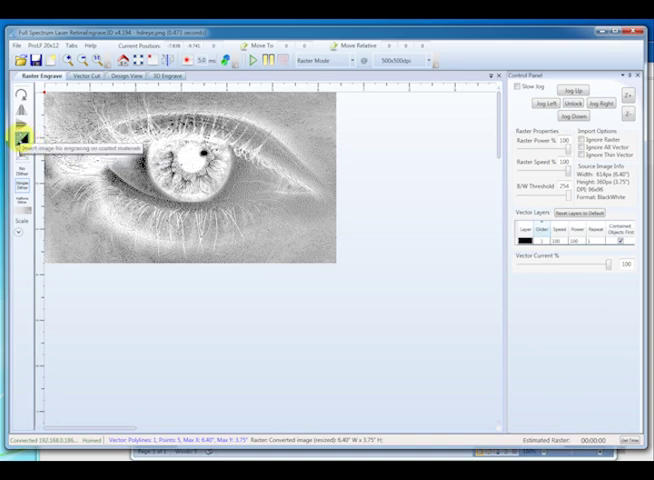
{"action": "left_click", "coordinate": [20, 96]}
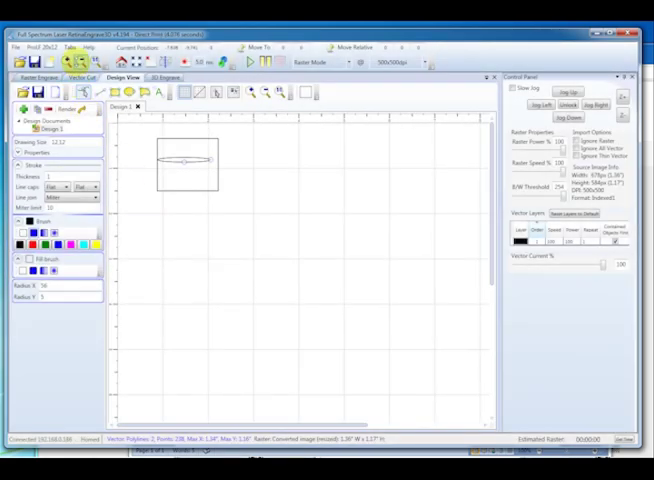
Step: Show the Vector Engrave page with the small drawn rectangle
{"action": "left_click", "coordinate": [80, 78]}
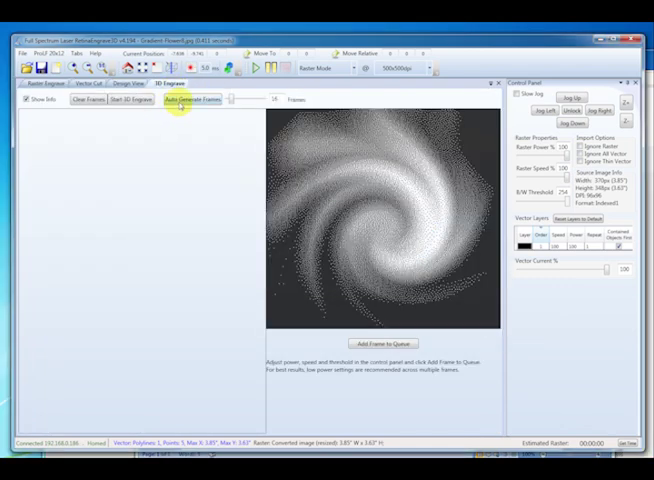
Step: Auto Generate Frames to split the swirl image into depth slices
{"action": "left_click", "coordinate": [192, 100]}
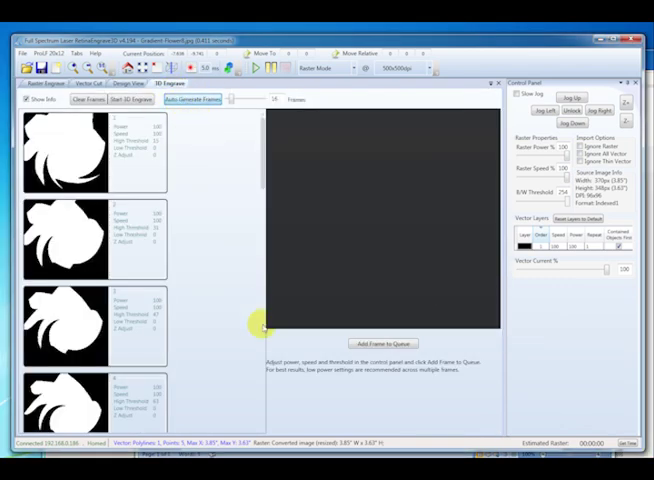
{"action": "mouse_move", "coordinate": [228, 312]}
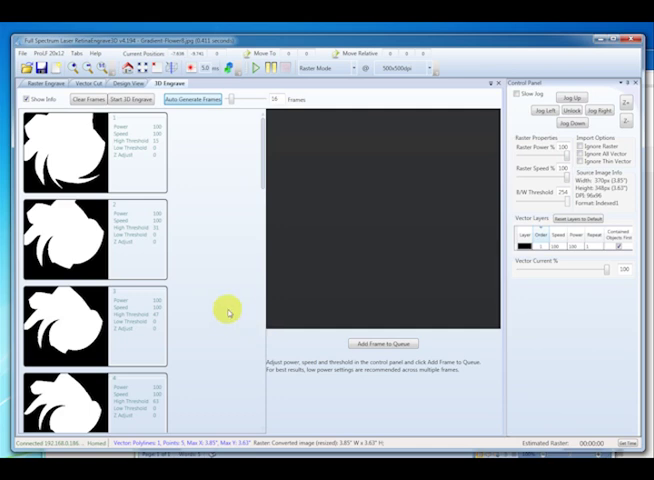